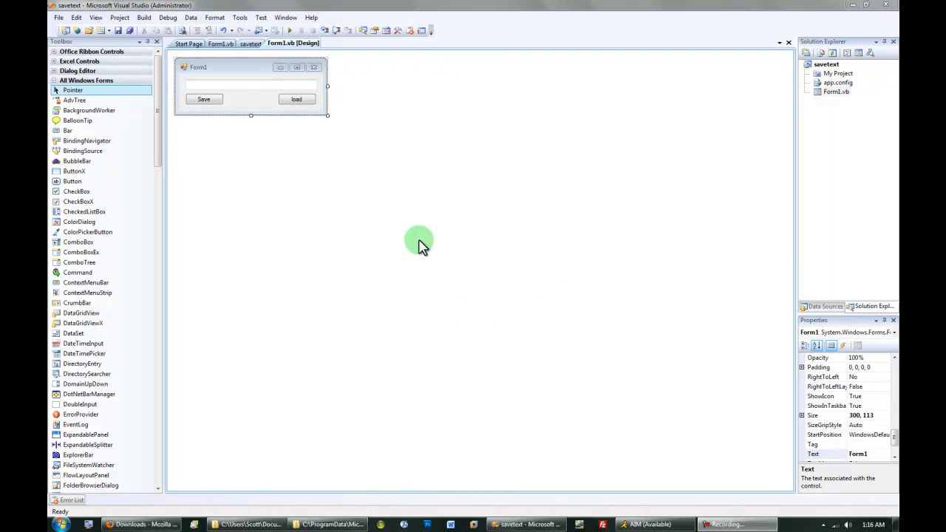
mouse_move(351, 182)
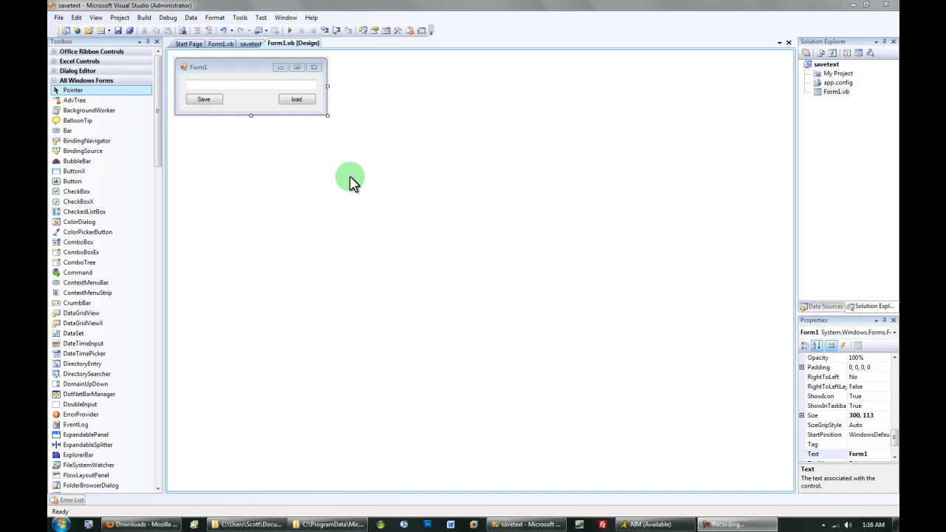
mouse_move(337, 184)
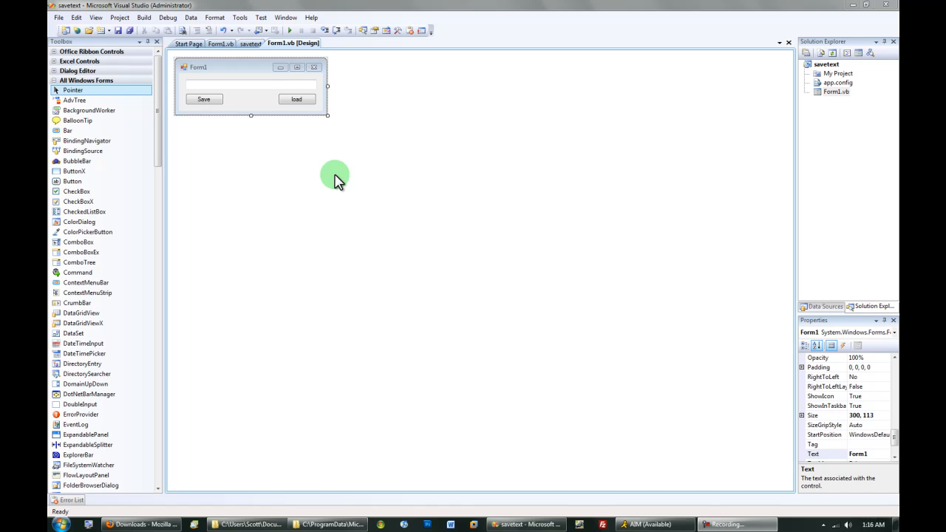
mouse_move(274, 161)
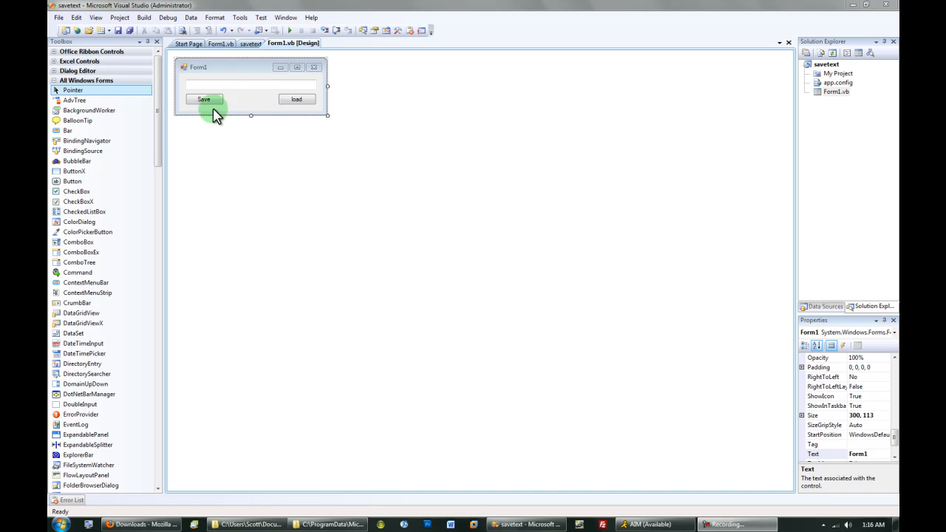
mouse_move(222, 103)
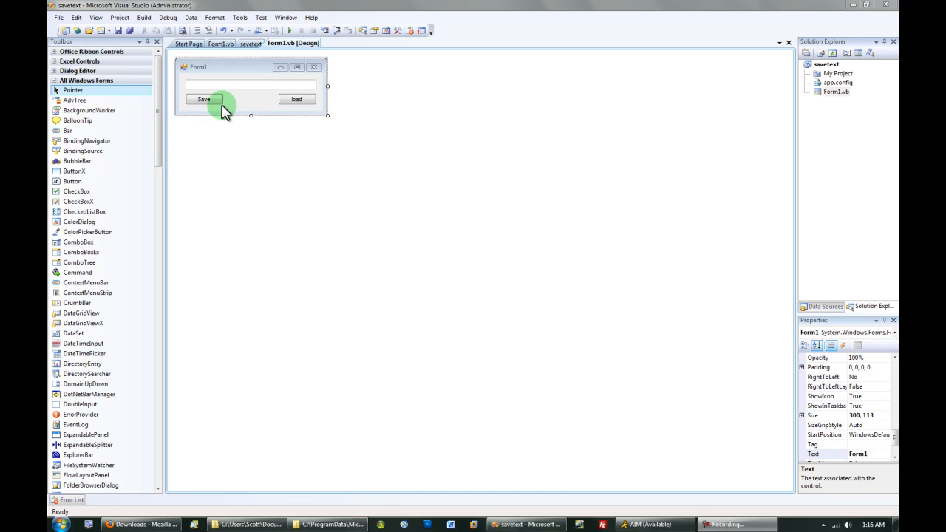
mouse_move(189, 119)
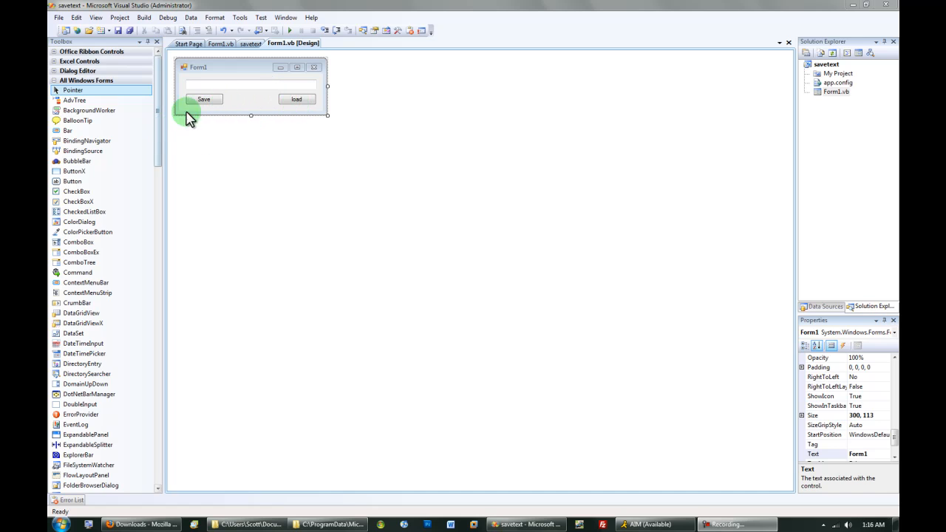
mouse_move(284, 166)
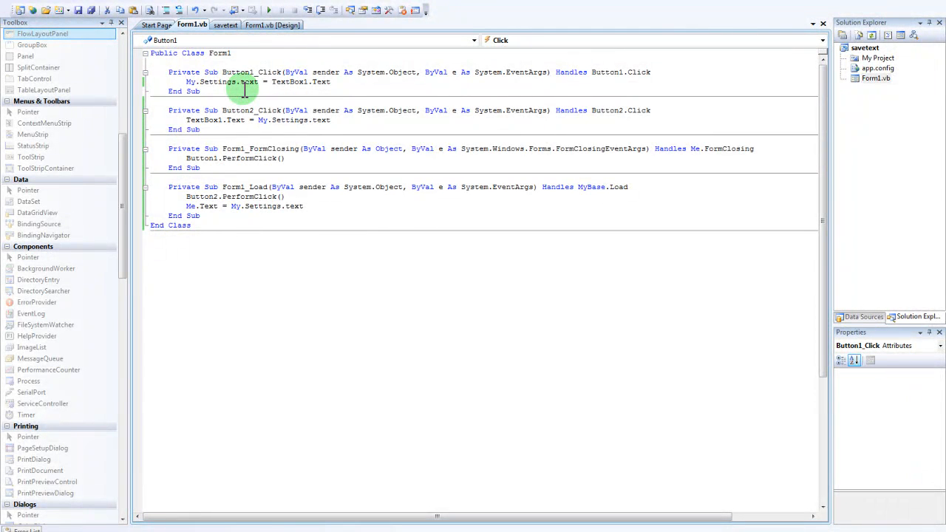
mouse_move(193, 24)
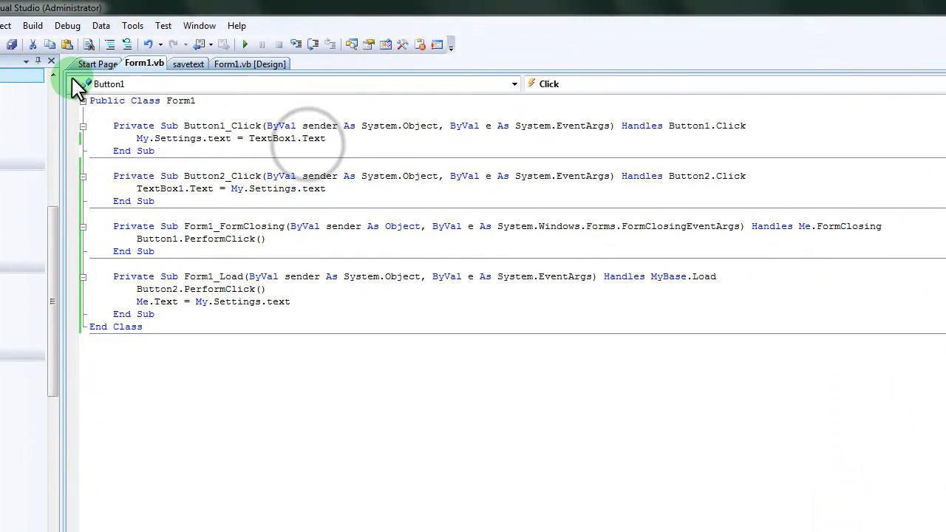
- Bring up the savetext project properties from the Project menu
click(6, 25)
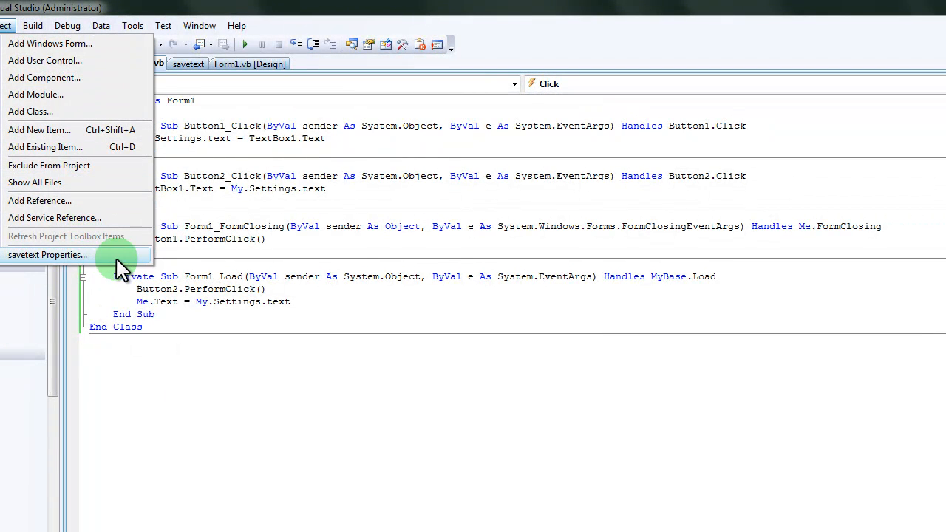
mouse_move(47, 265)
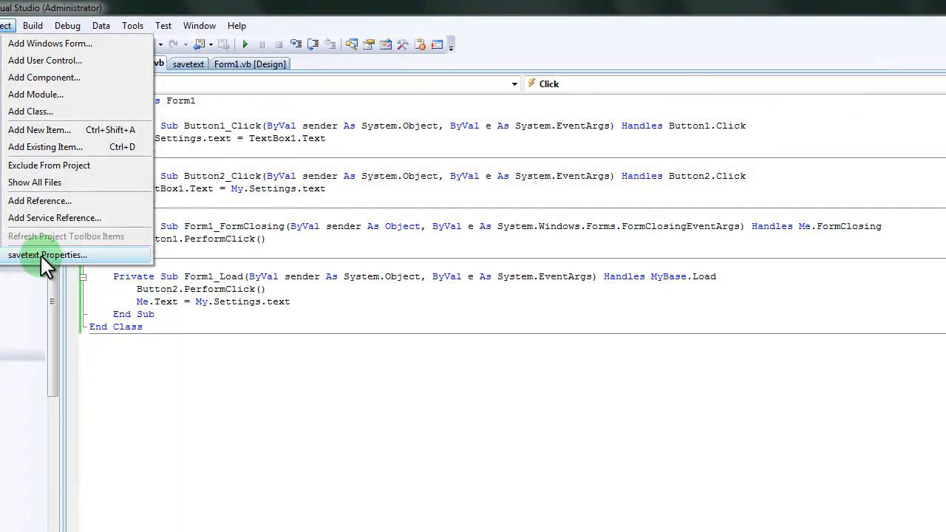
mouse_move(82, 266)
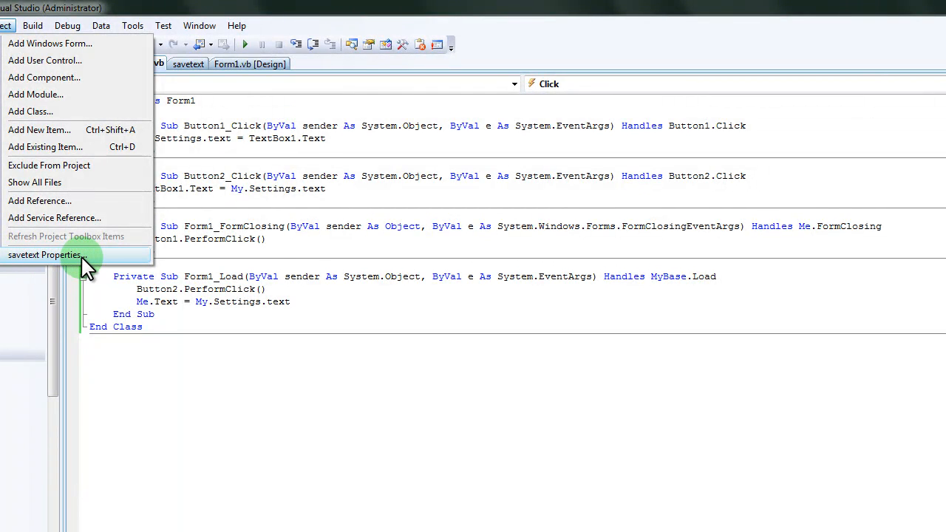
mouse_move(136, 267)
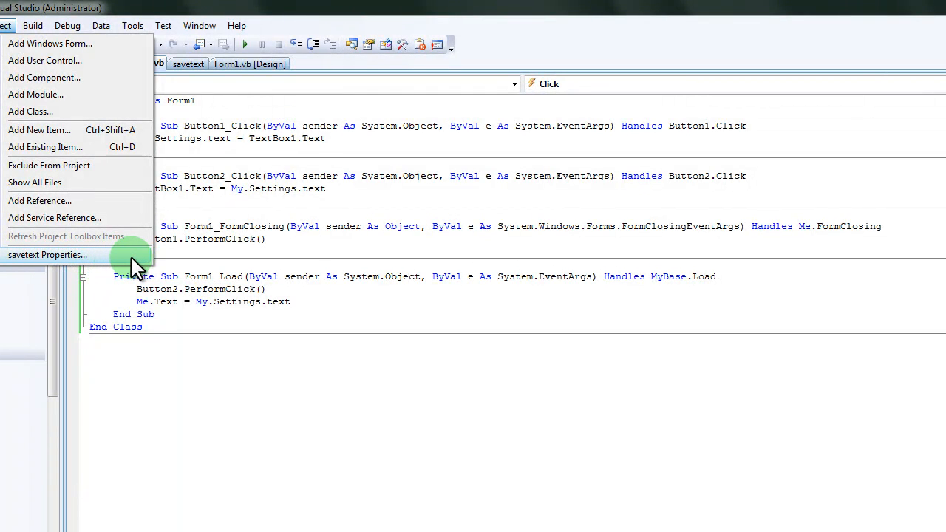
click(47, 255)
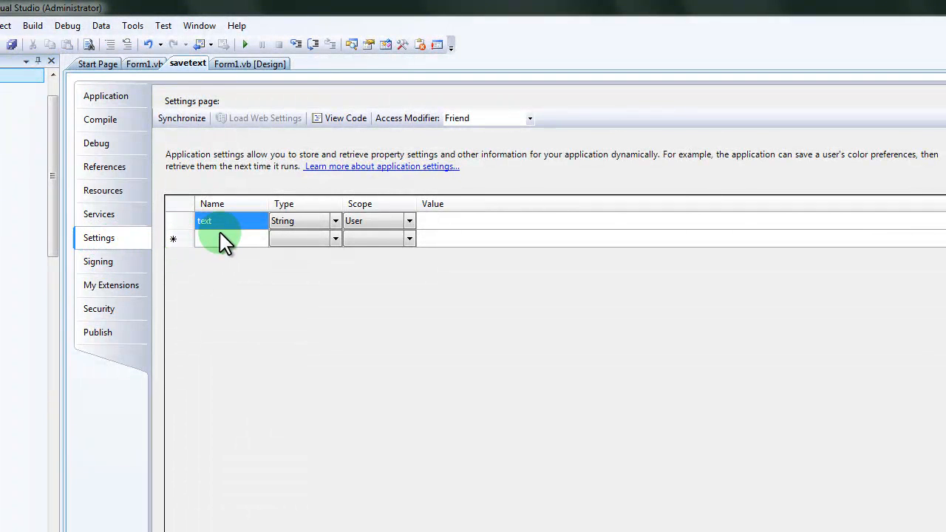
click(230, 221)
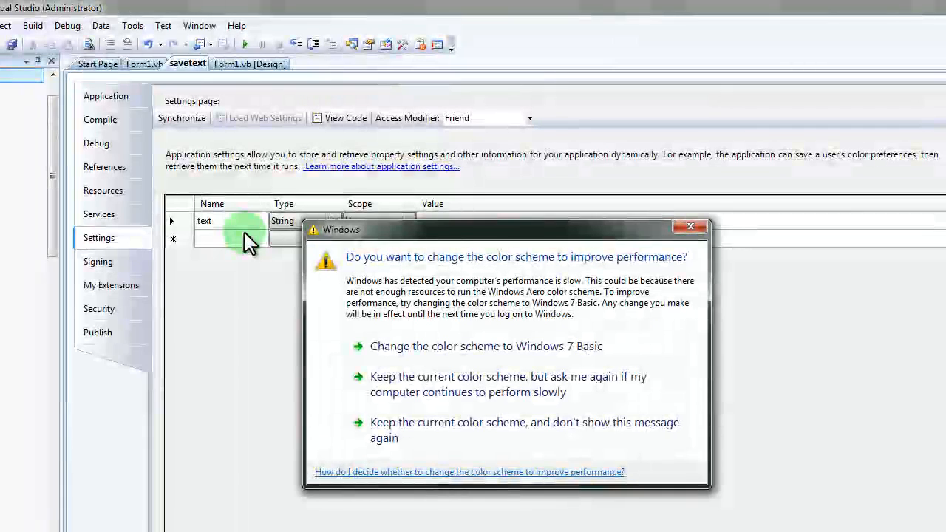
mouse_move(547, 429)
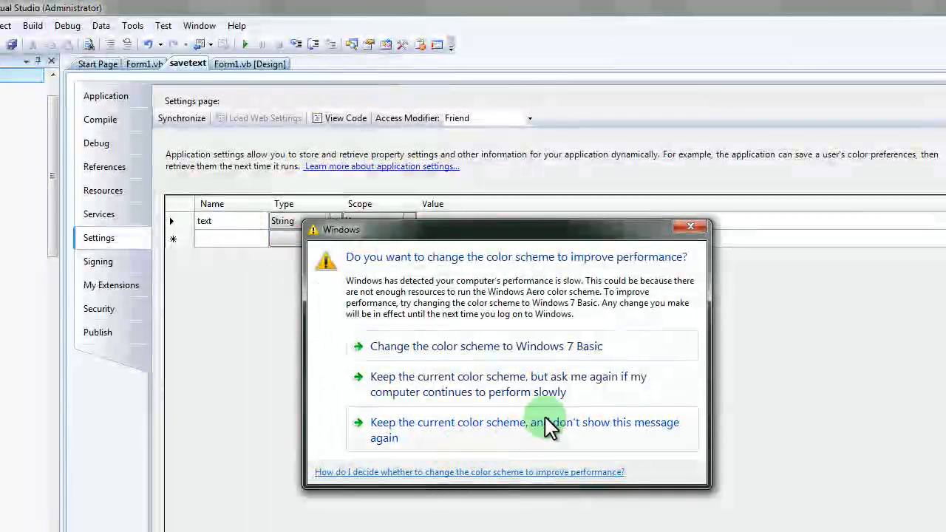
click(525, 428)
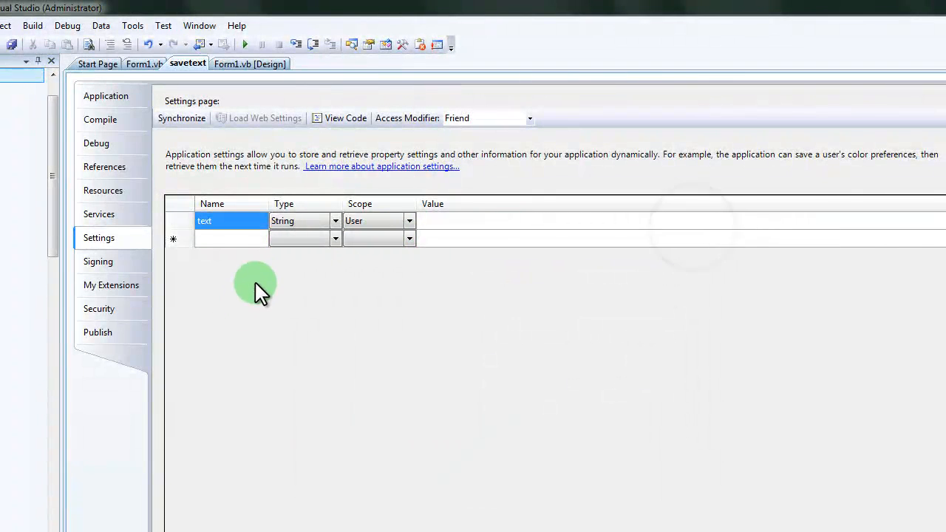
mouse_move(145, 249)
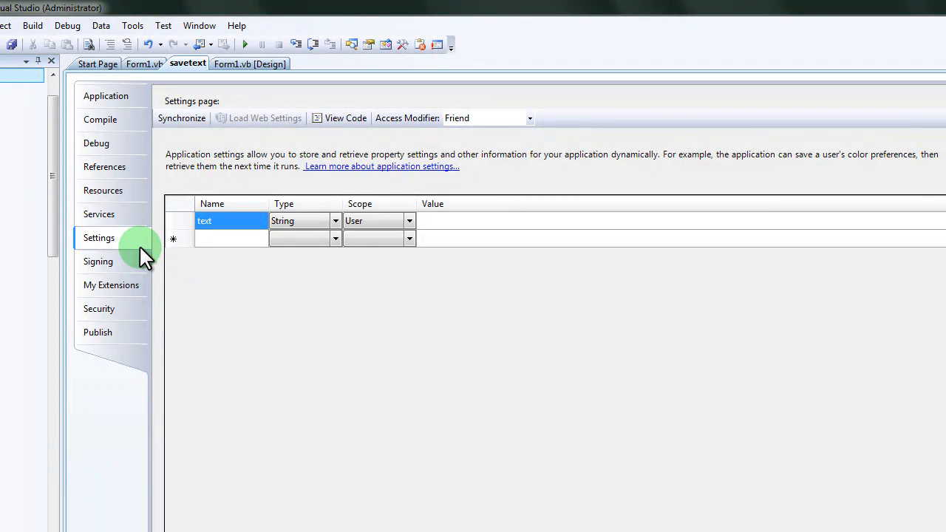
mouse_move(170, 145)
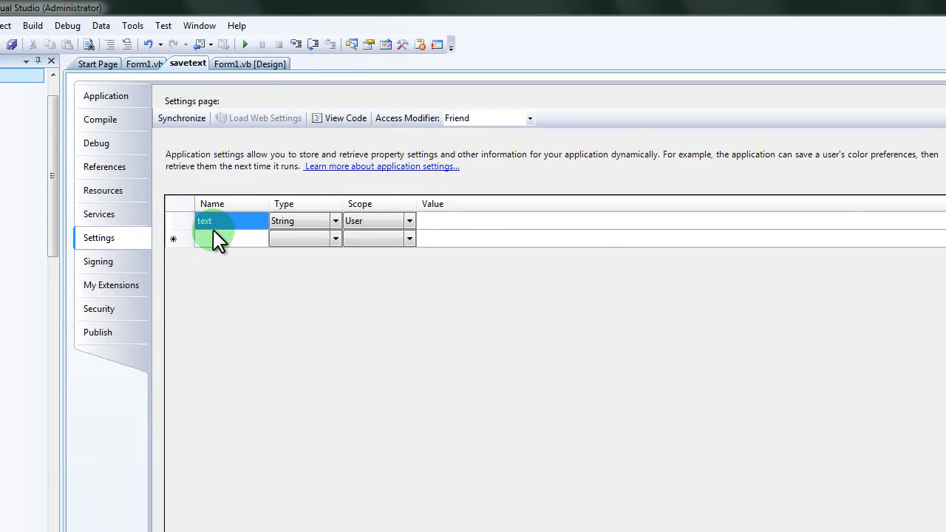
- Return to the Form1.vb code showing the My.Settings save handler
click(250, 62)
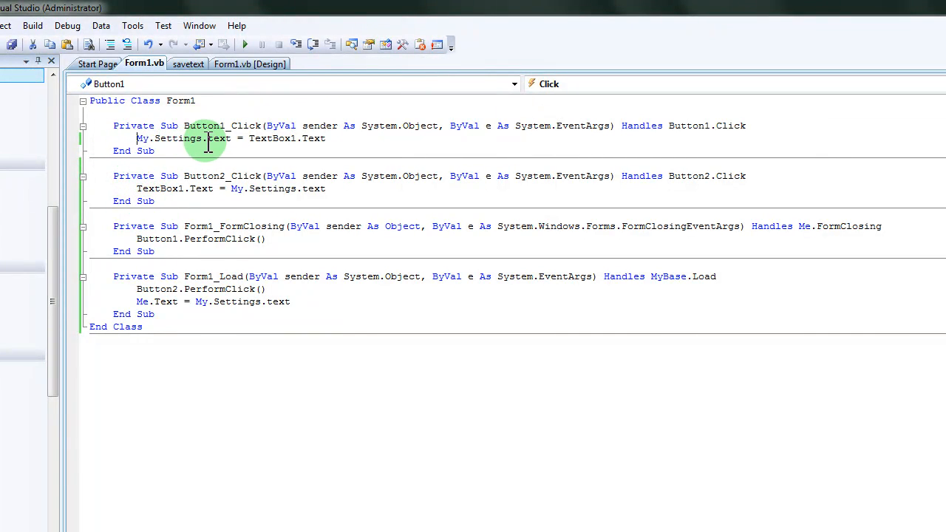
mouse_move(219, 139)
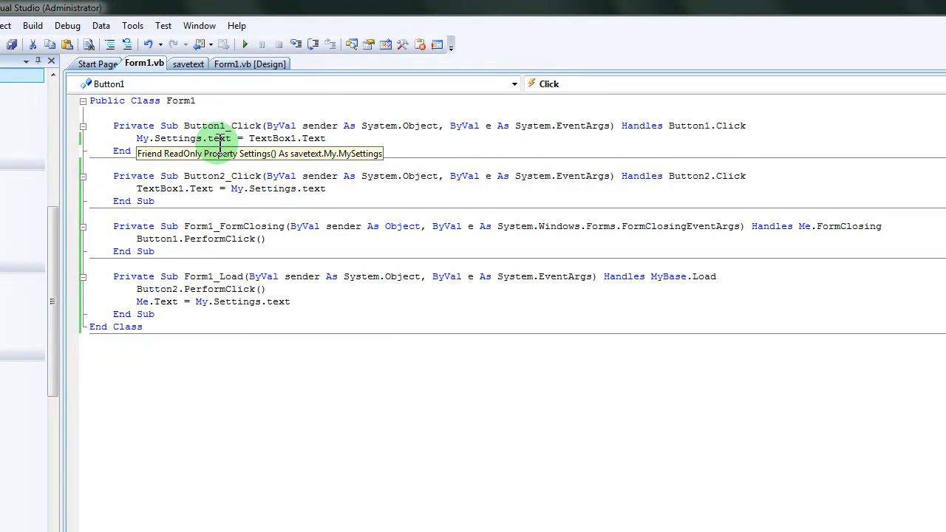
mouse_move(270, 163)
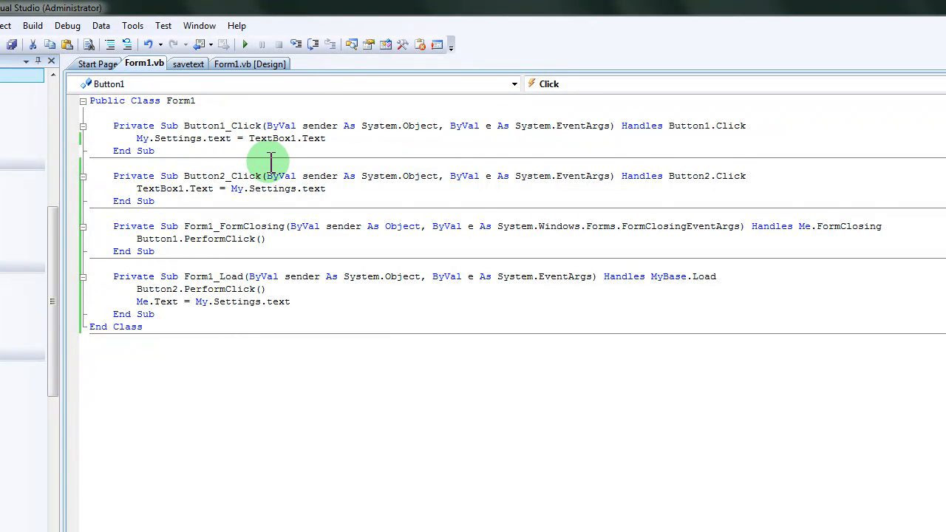
mouse_move(278, 162)
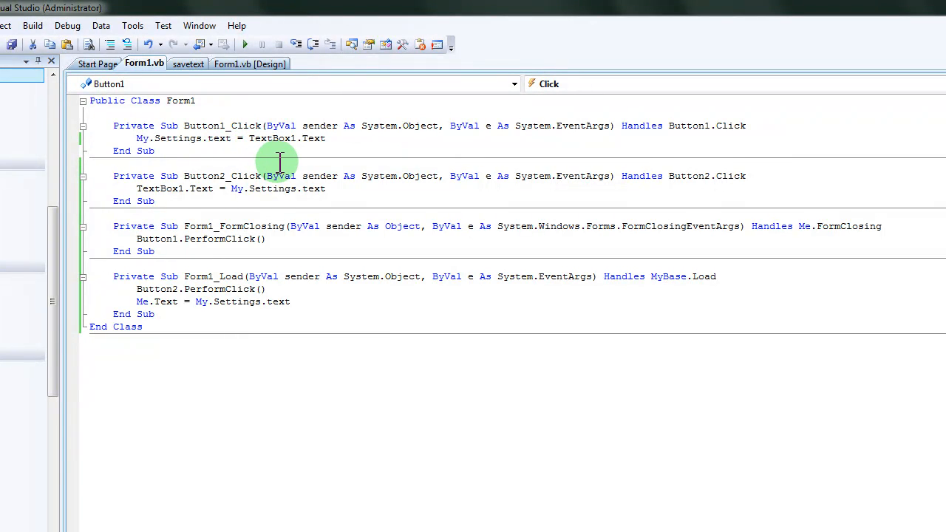
mouse_move(238, 152)
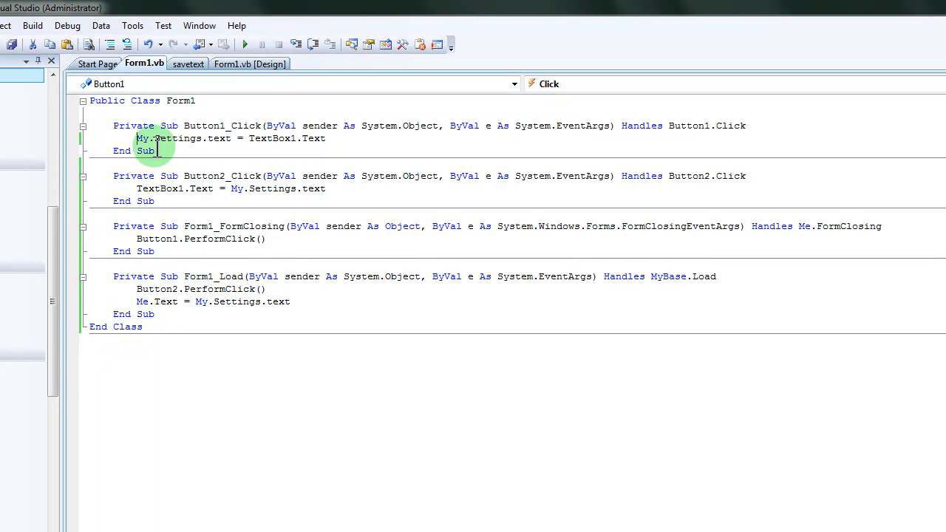
mouse_move(354, 166)
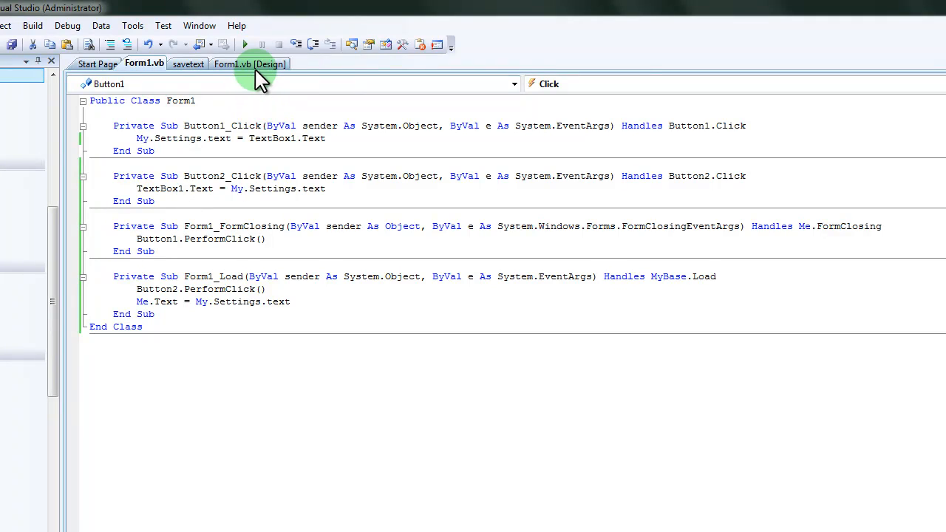
click(250, 64)
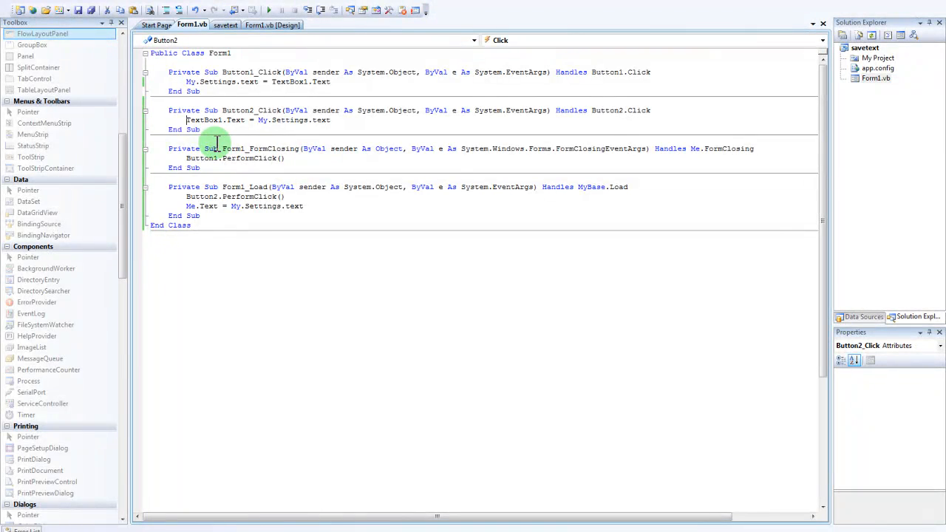
mouse_move(267, 102)
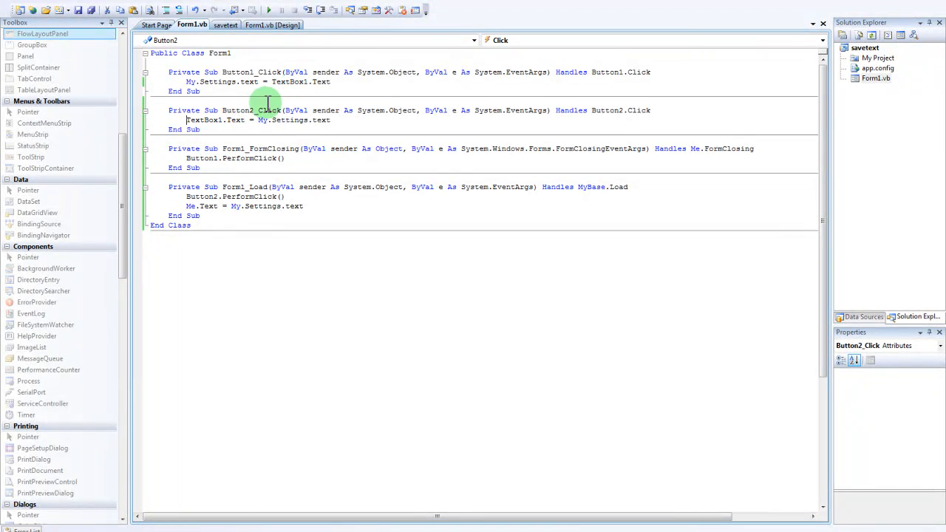
mouse_move(187, 122)
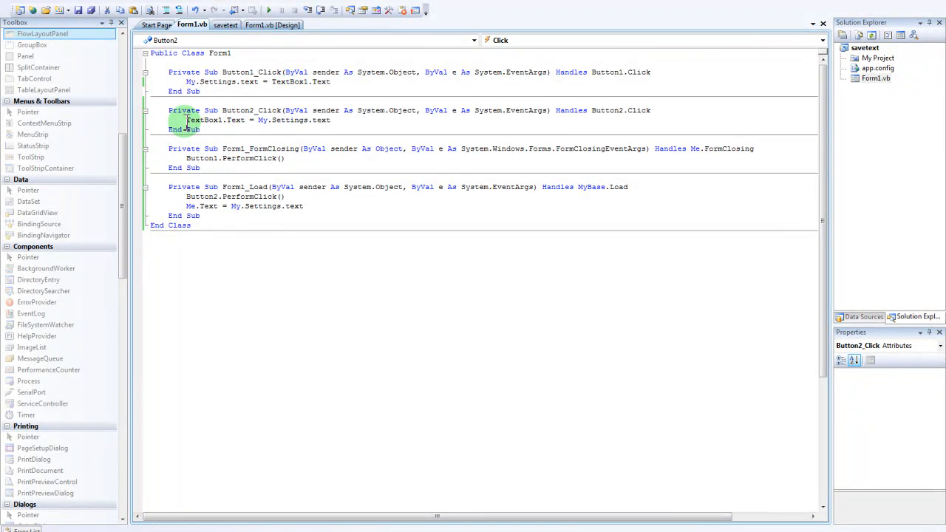
mouse_move(240, 125)
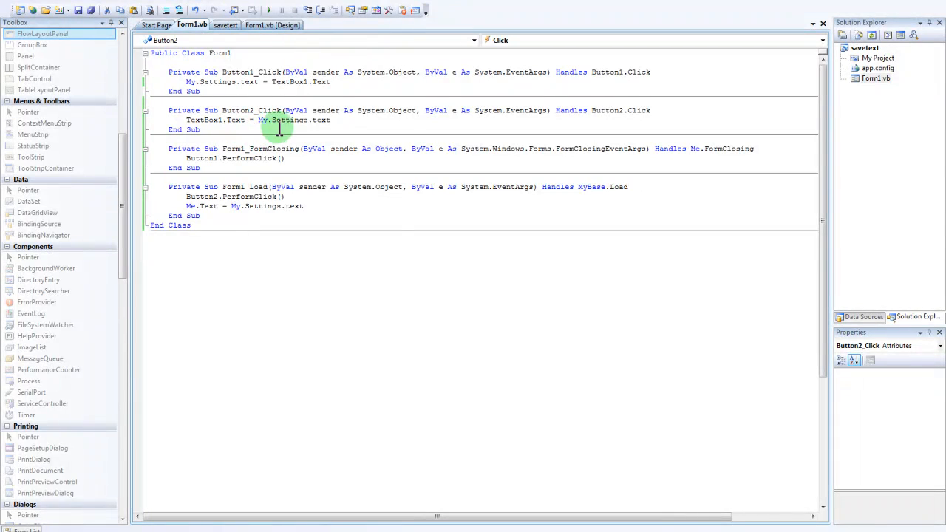
mouse_move(343, 131)
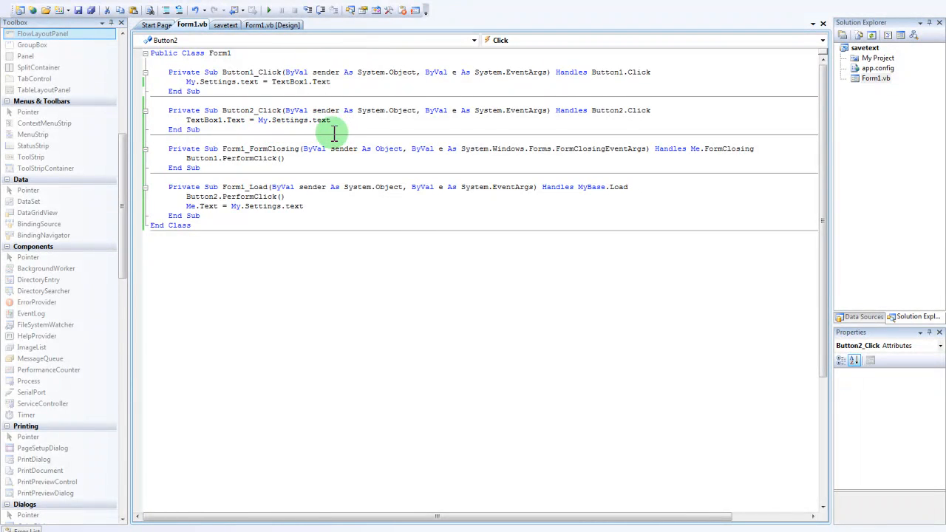
mouse_move(323, 119)
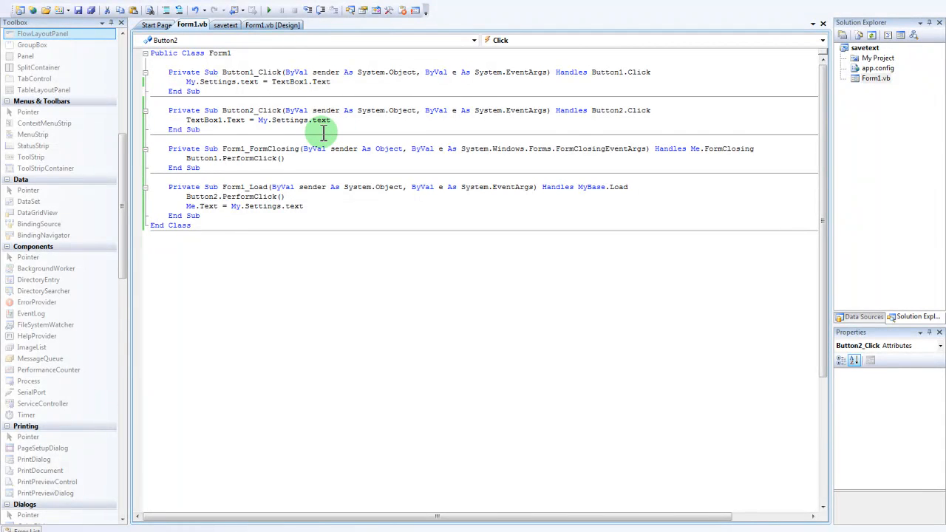
click(187, 120)
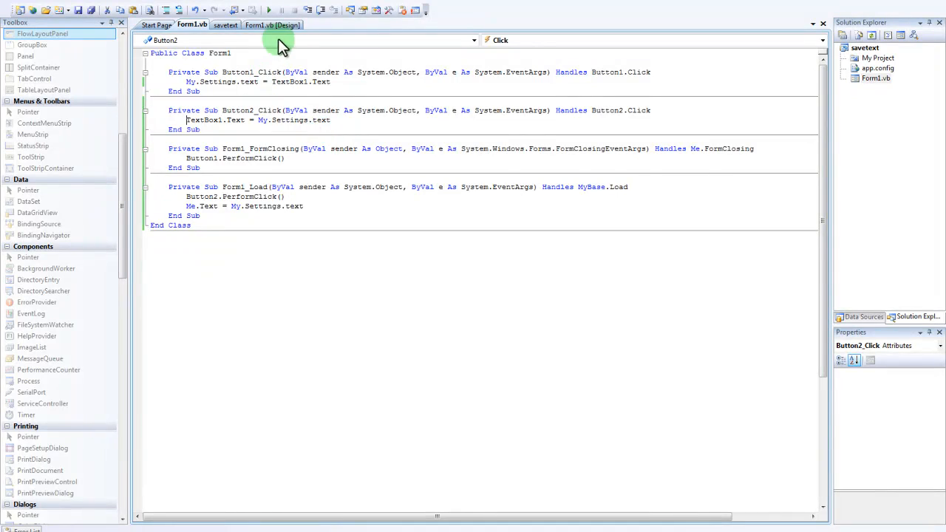
click(272, 24)
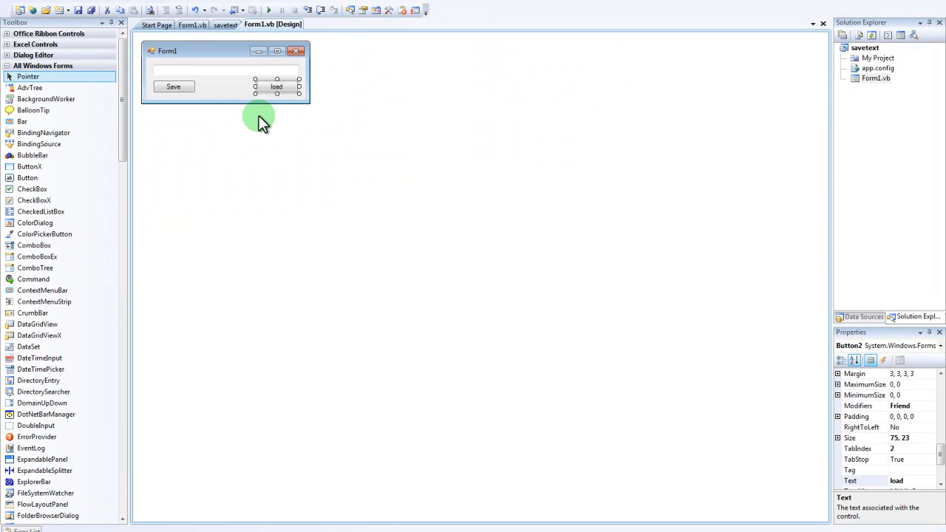
mouse_move(284, 107)
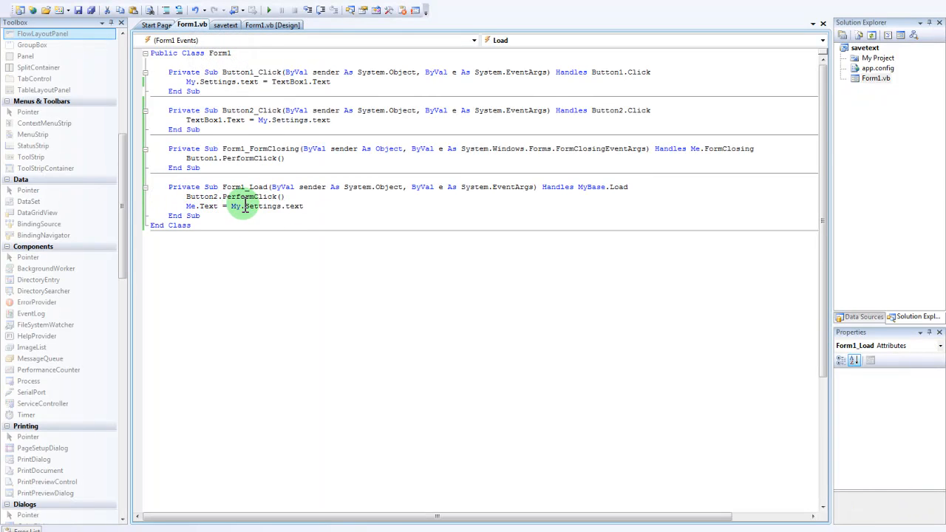
mouse_move(284, 206)
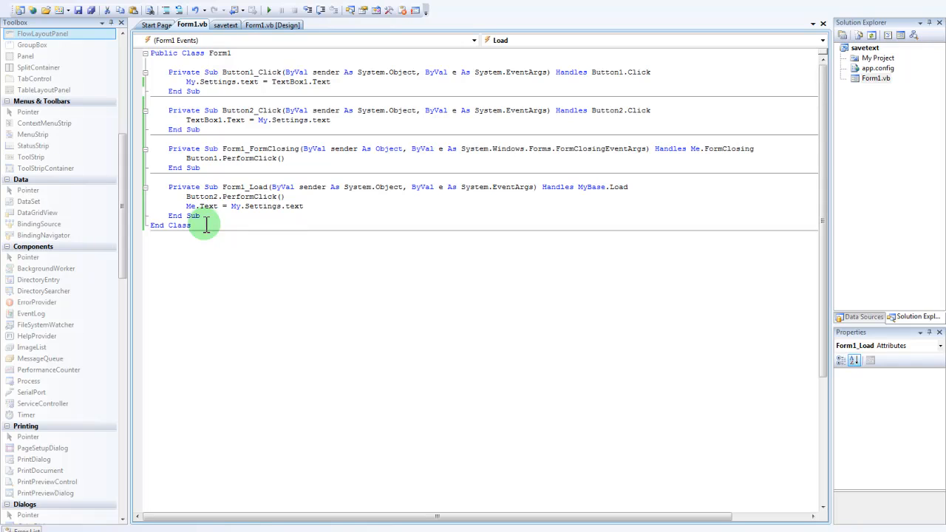
mouse_move(290, 205)
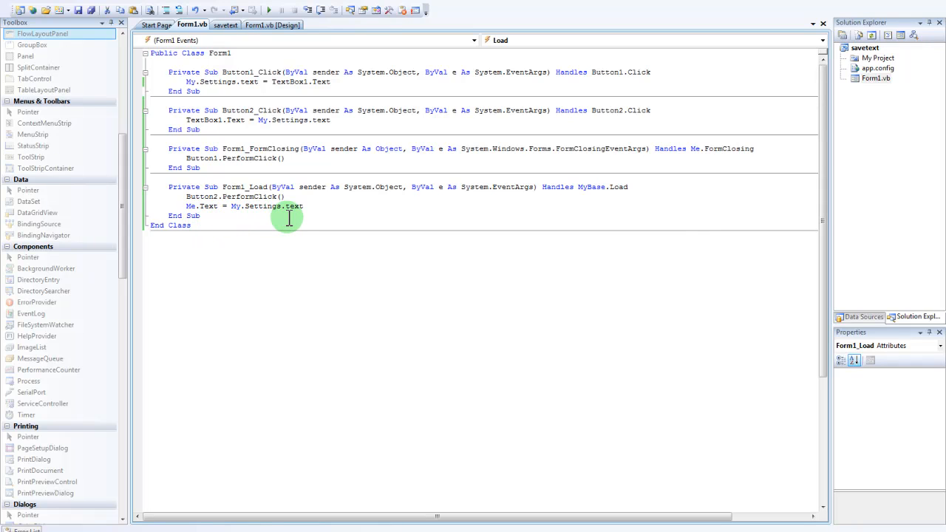
mouse_move(231, 217)
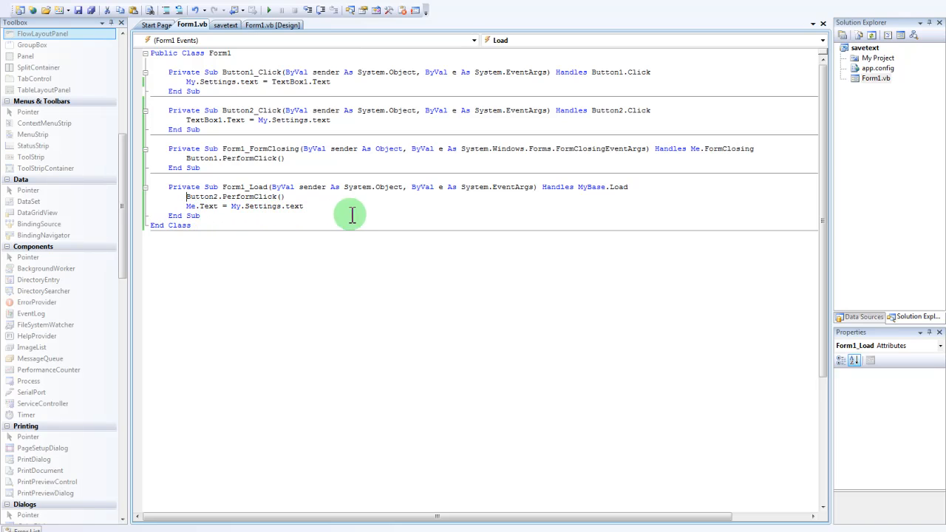
click(272, 24)
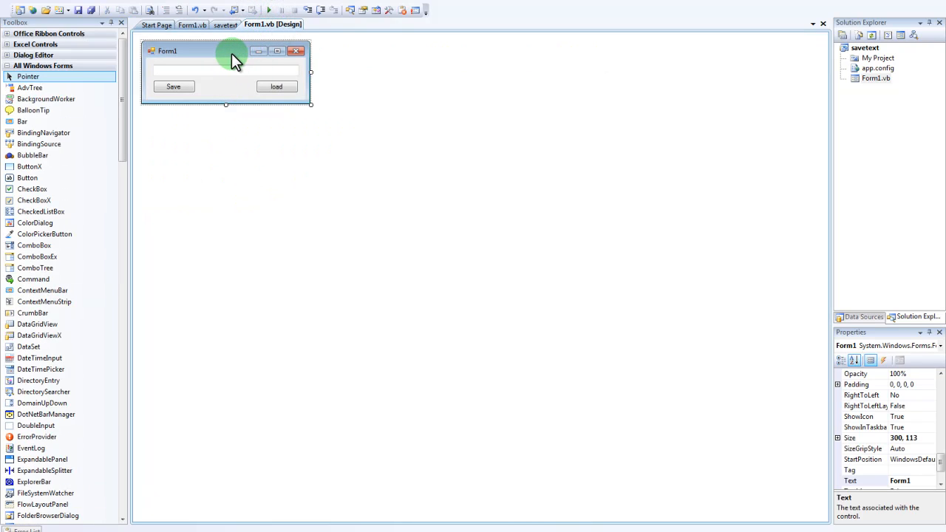
mouse_move(257, 140)
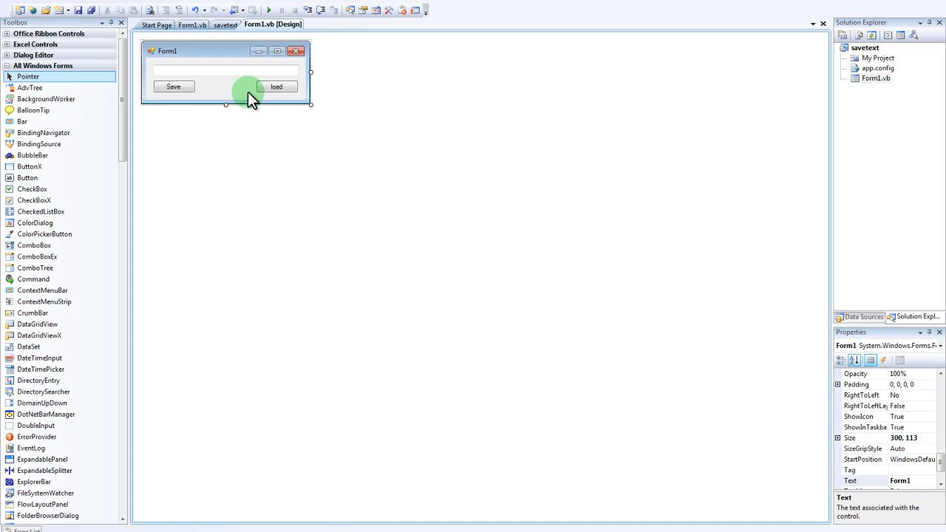
mouse_move(213, 61)
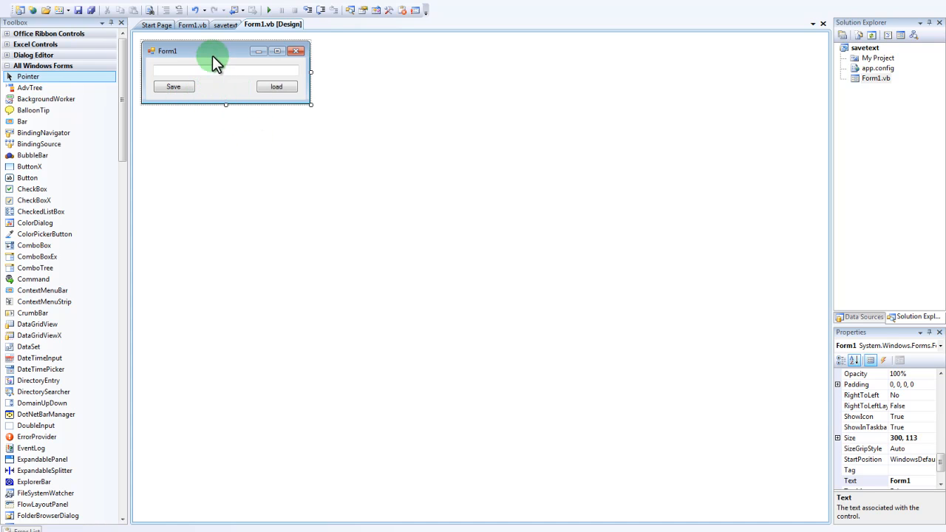
click(193, 24)
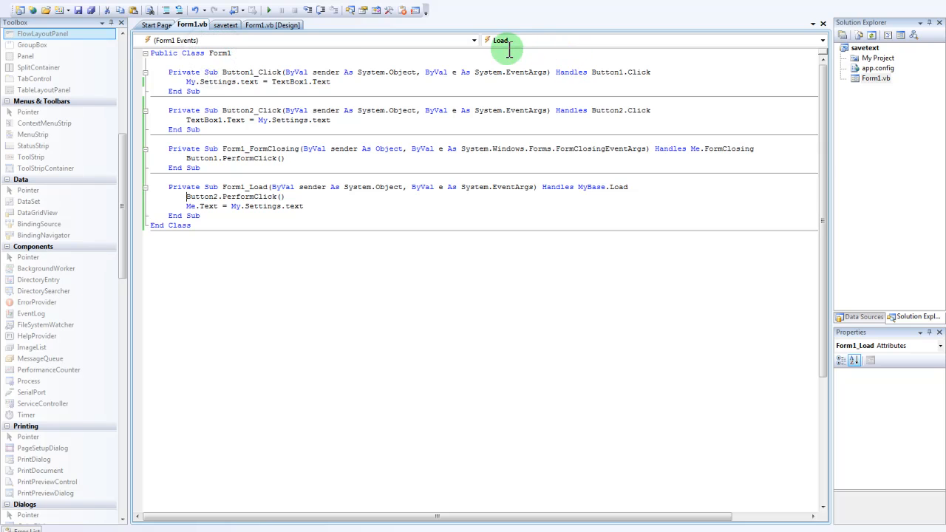
click(822, 40)
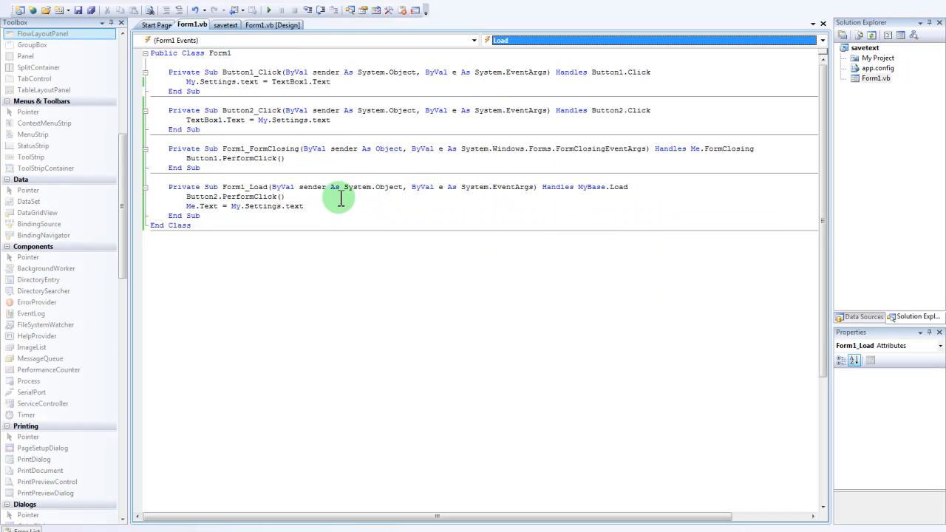
mouse_move(279, 187)
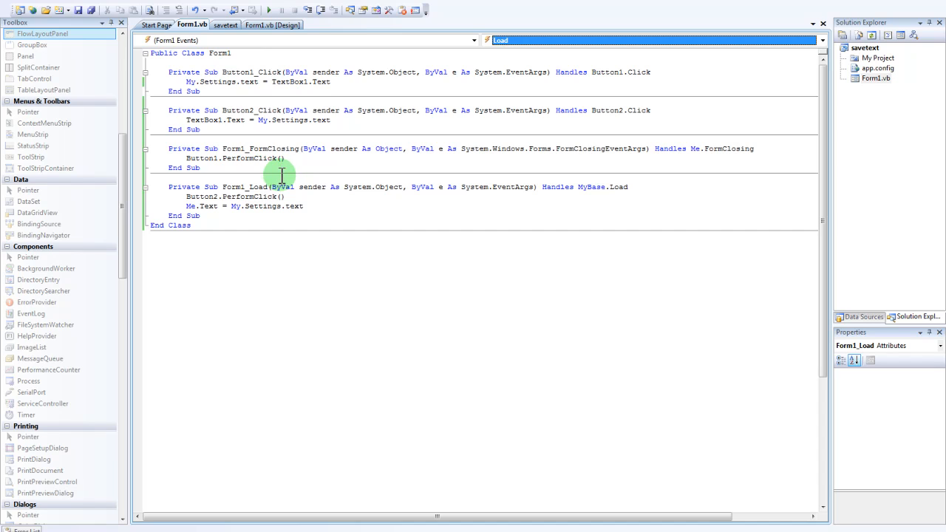
mouse_move(267, 158)
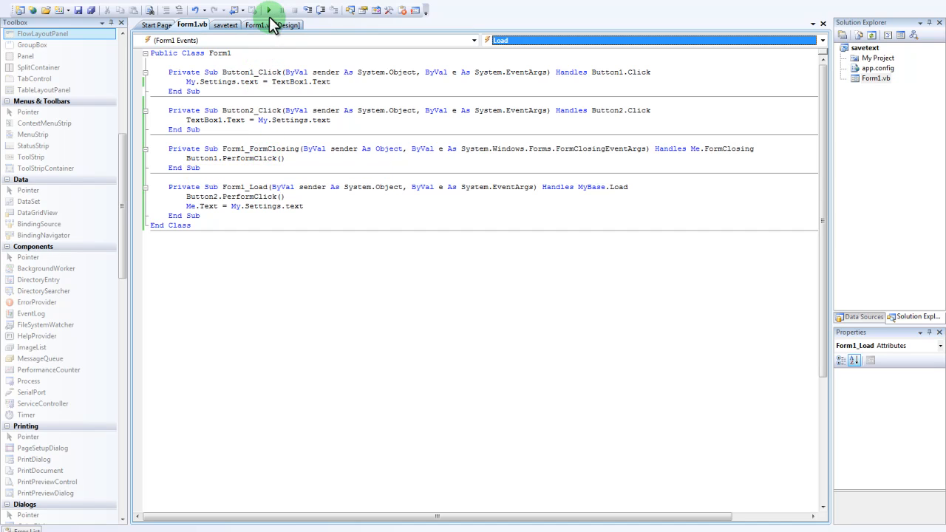
- Start debugging so the Save/load form launches
click(269, 9)
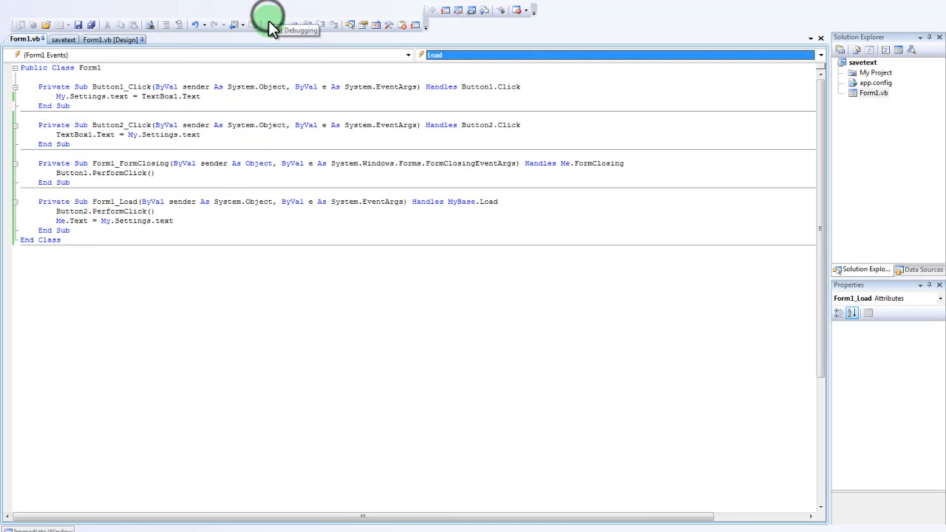
click(270, 23)
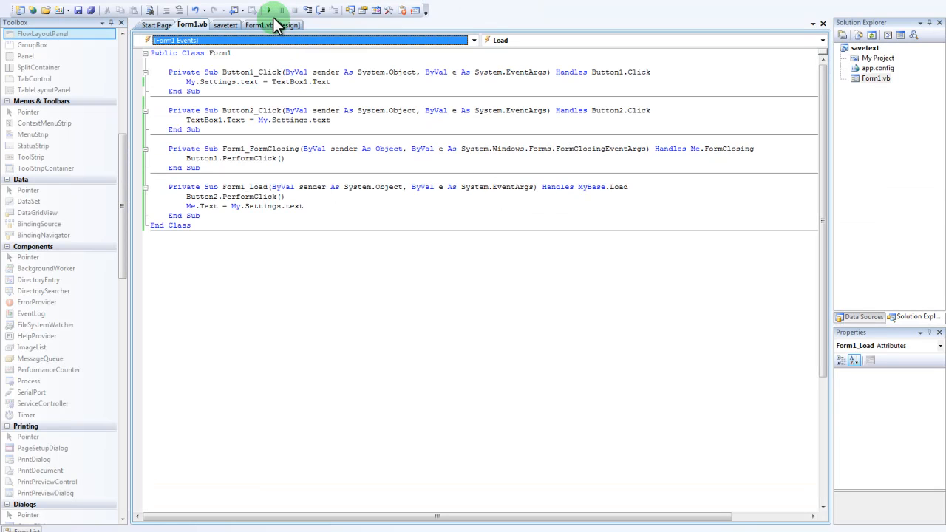
click(269, 8)
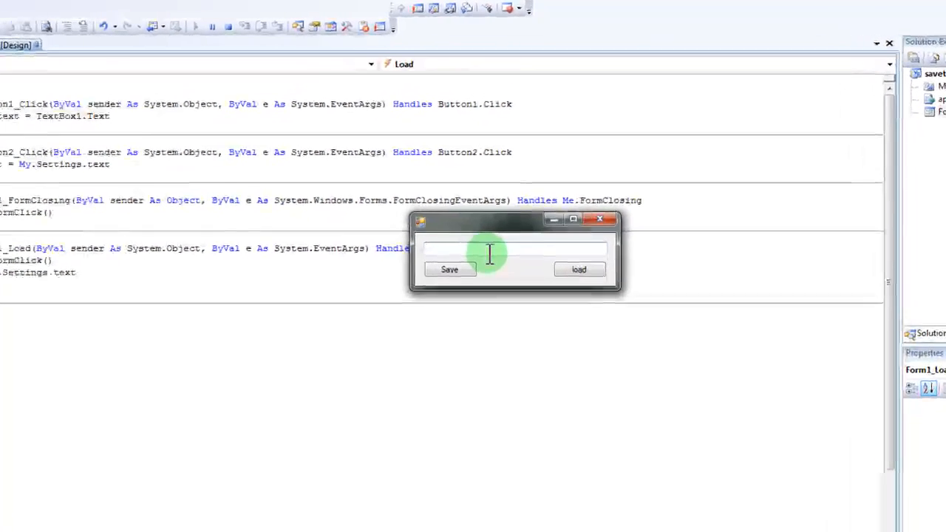
- Enter 'hello youtube' into the running form's text box after a load attempt
text(hello)
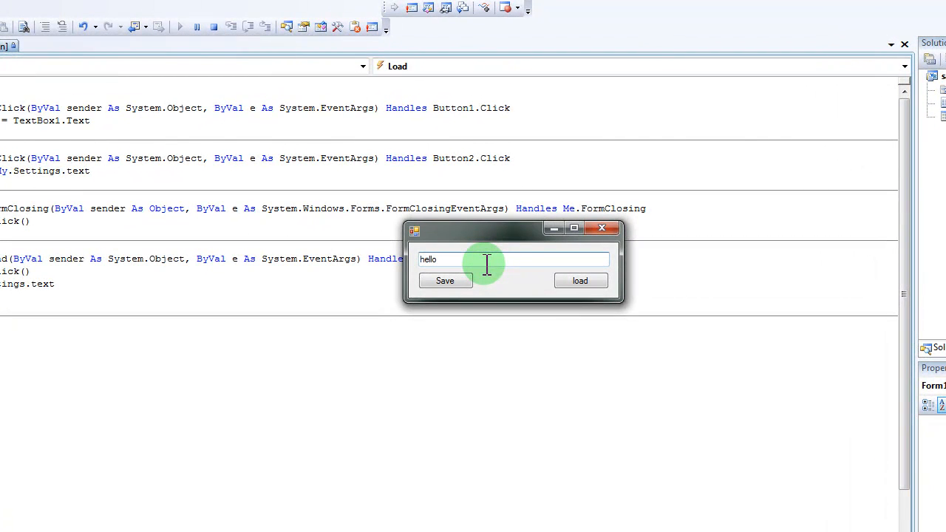
mouse_move(459, 323)
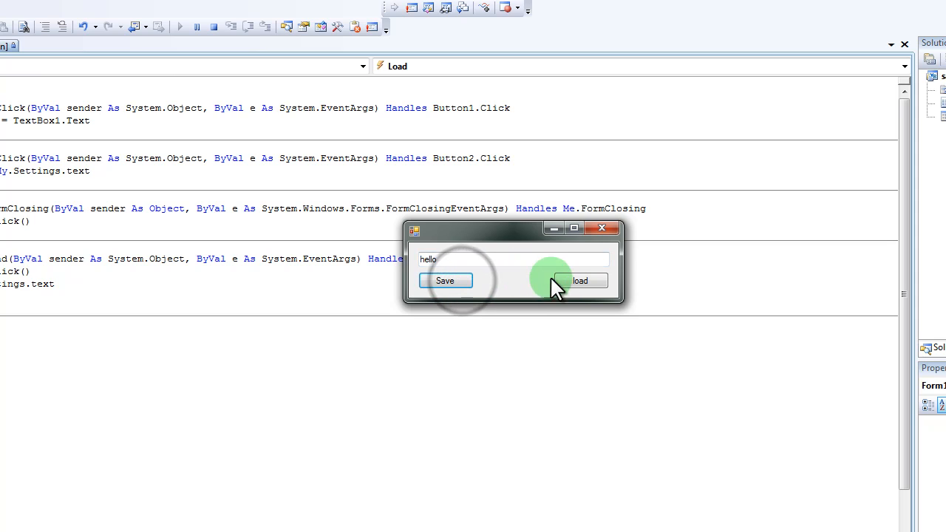
click(580, 281)
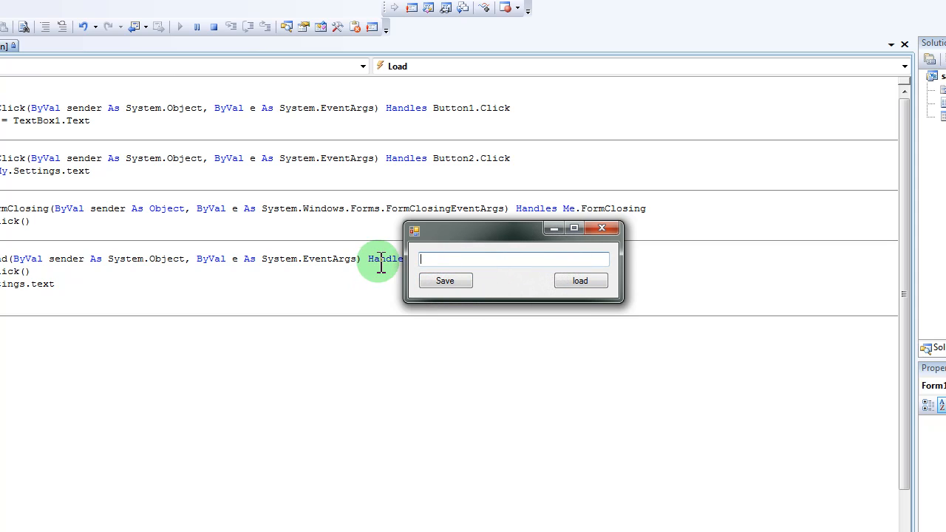
text(hello)
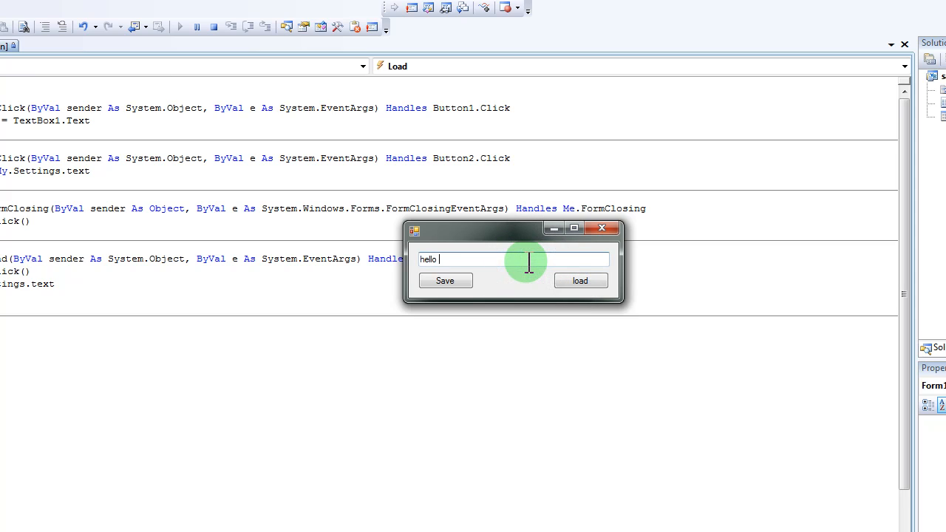
text(y)
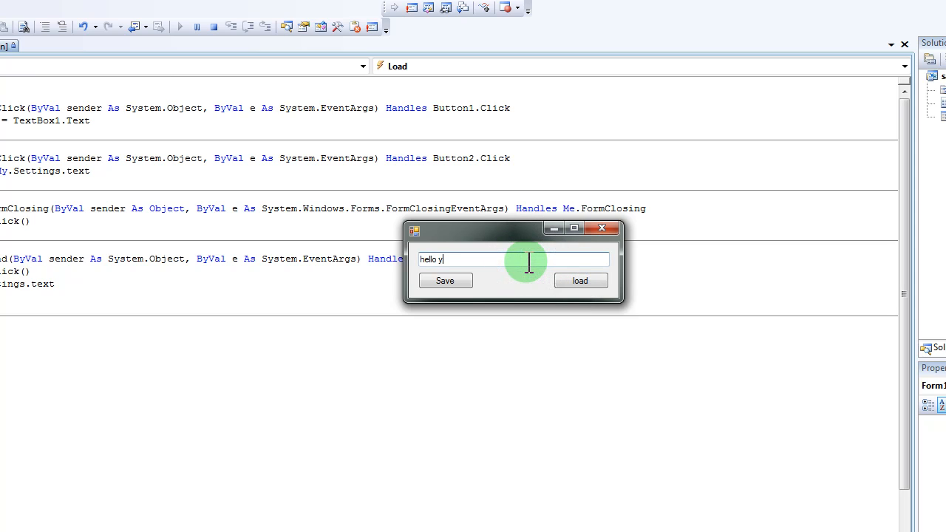
text(outu)
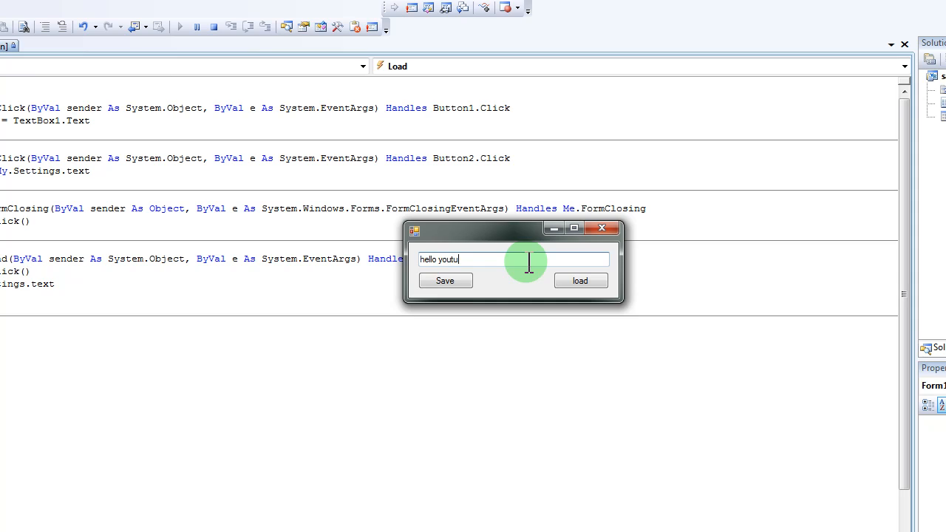
text(be)
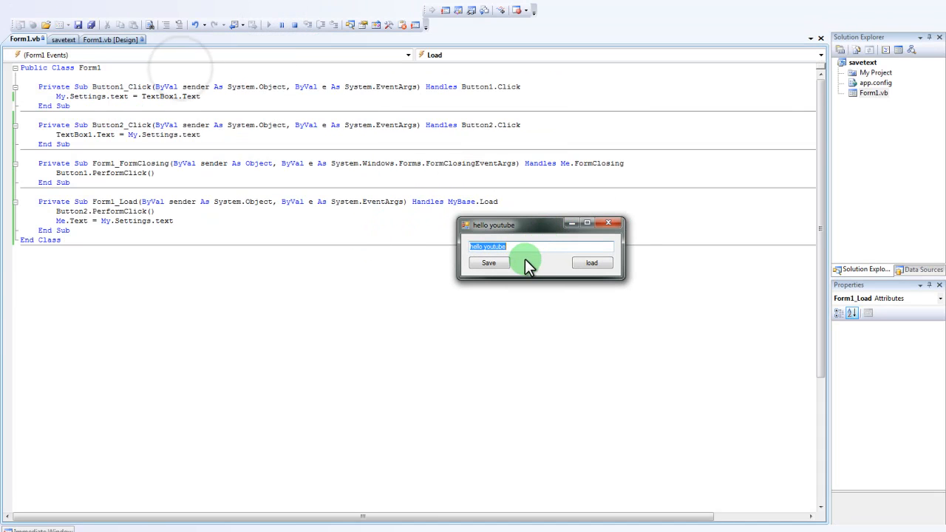
- Save the text to settings, then load it back to confirm 'hello youtube' persists
click(532, 246)
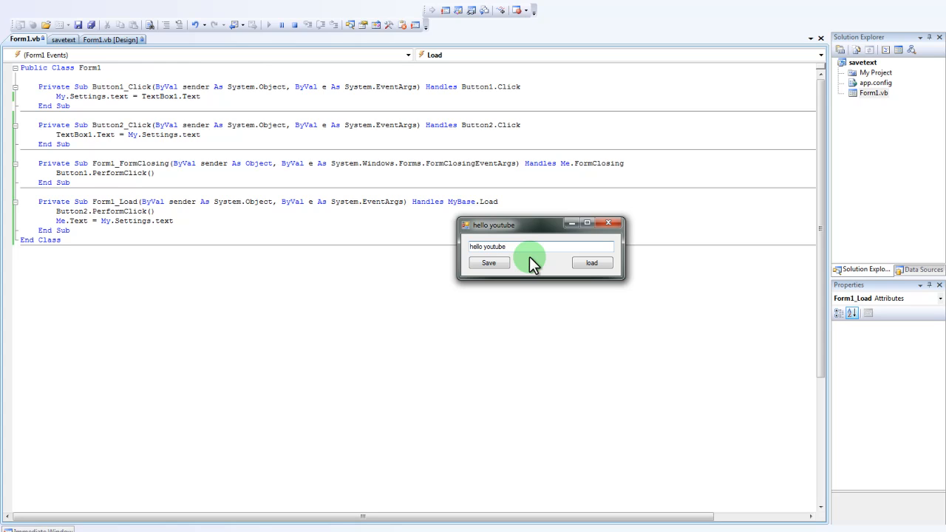
mouse_move(594, 225)
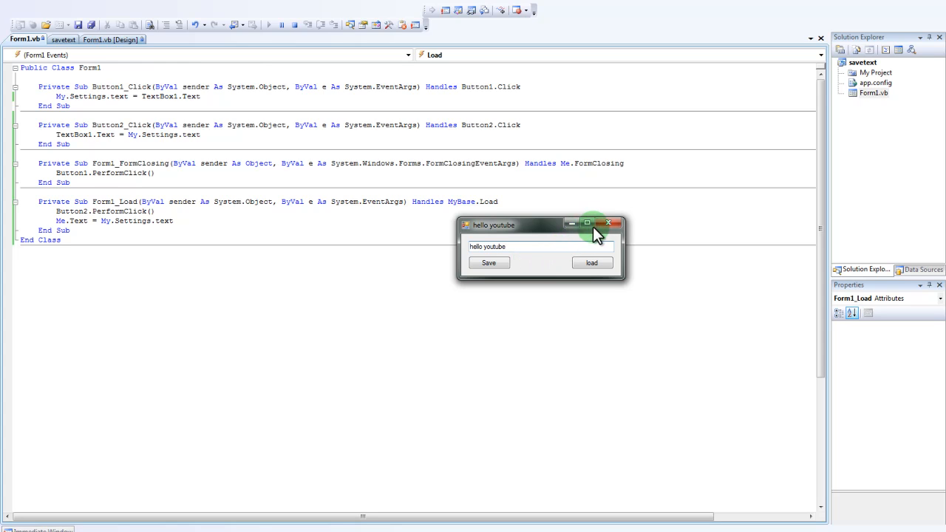
mouse_move(554, 264)
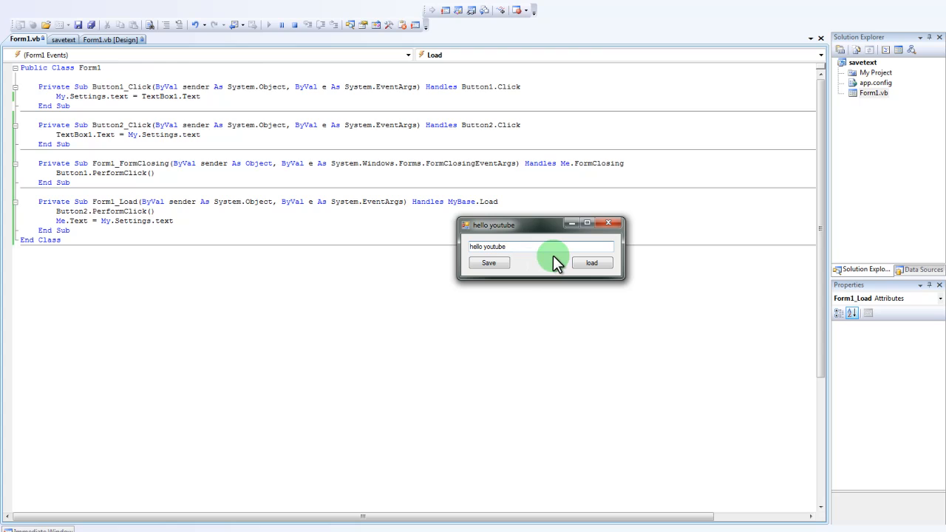
click(541, 245)
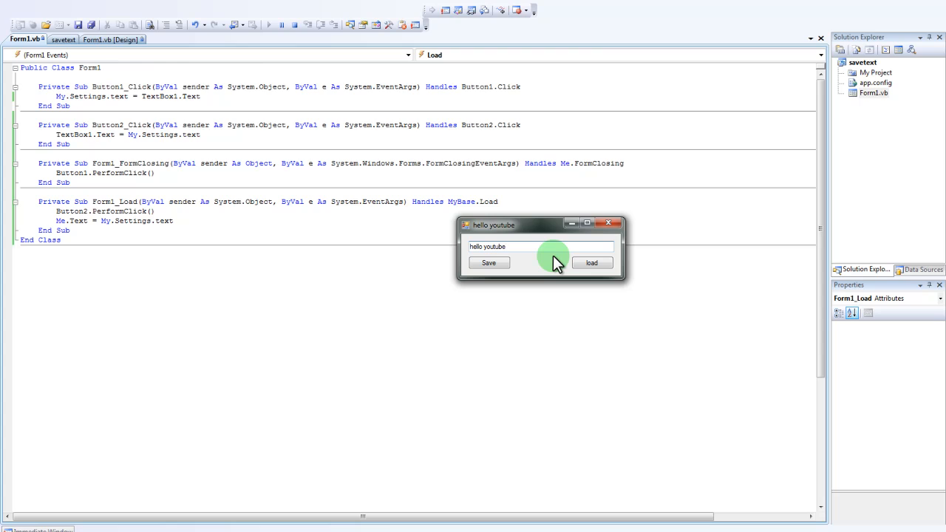
mouse_move(592, 249)
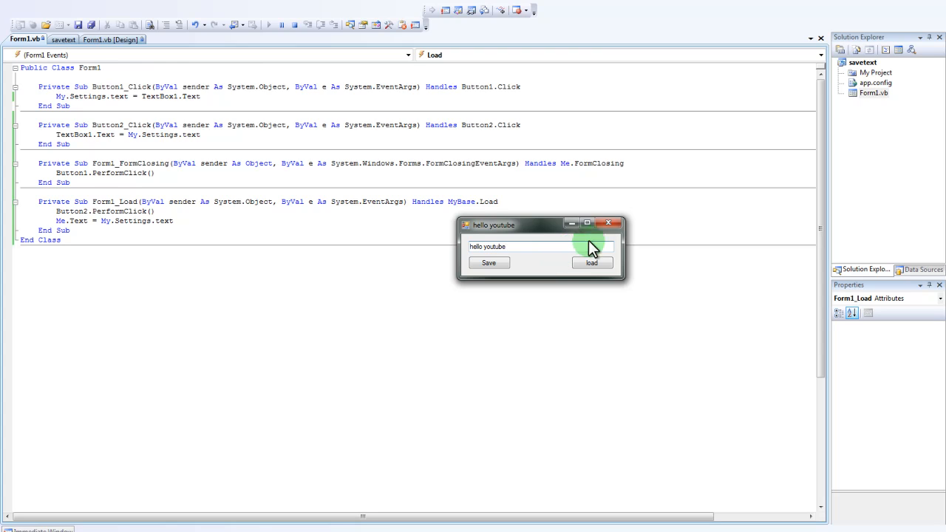